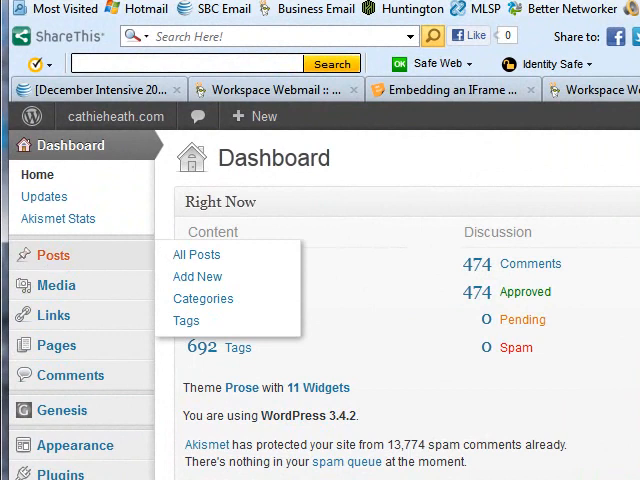
Open the All Posts list from the WordPress Dashboard.
left_click(196, 254)
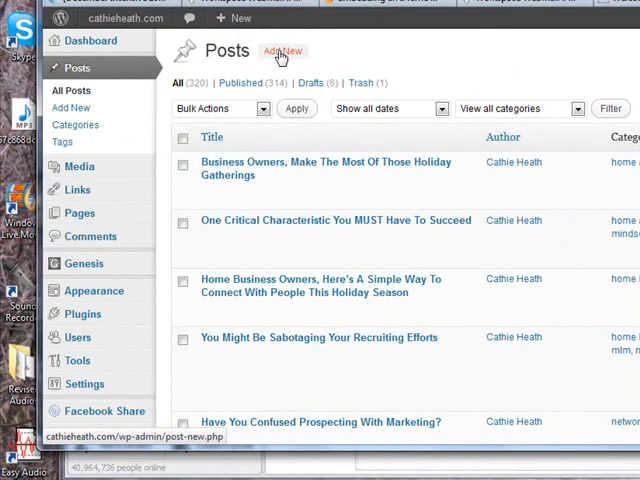
Start a new post titled 'iframe test' with body text 'This is only a test...'.
left_click(282, 51)
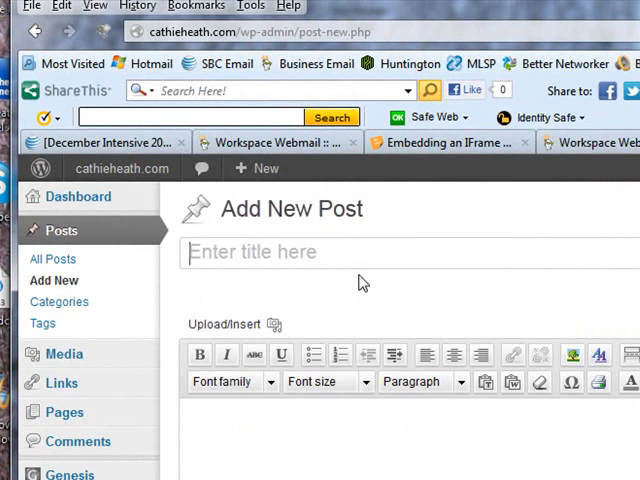
type("iframe")
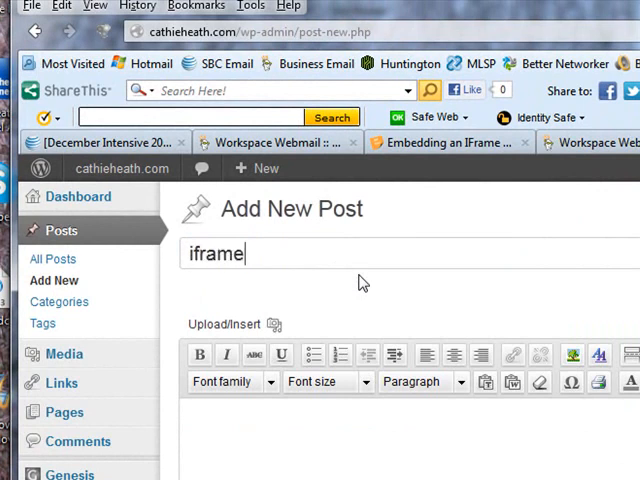
type("test")
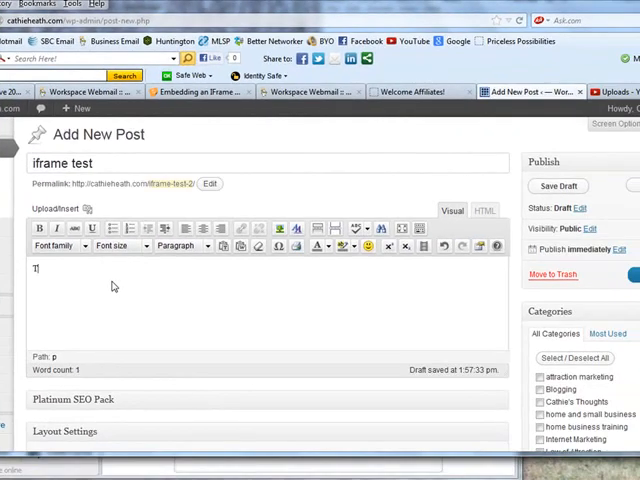
type("This is only")
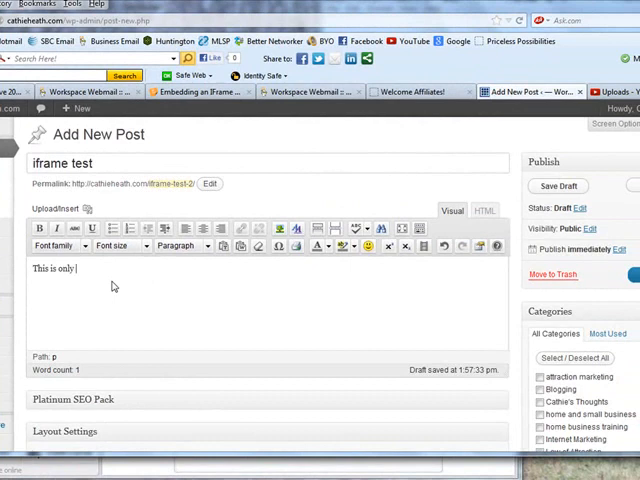
type("a test")
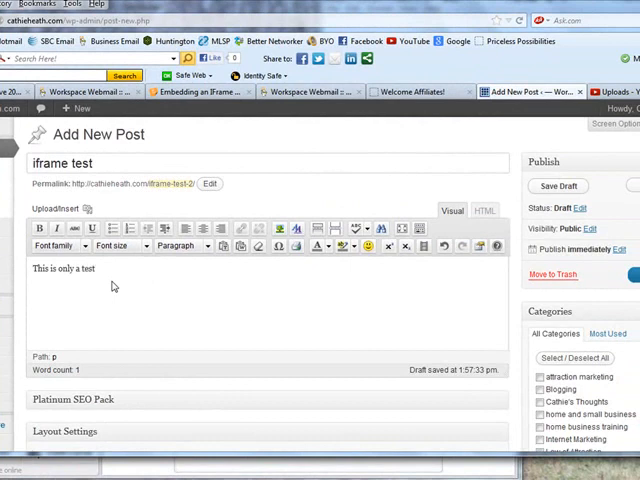
type("...")
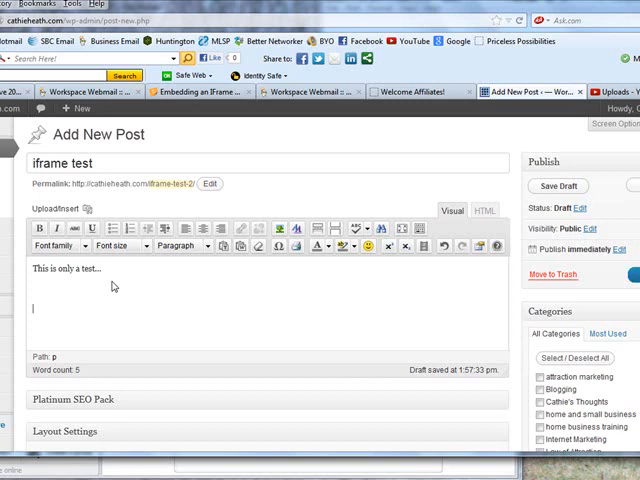
left_click(559, 186)
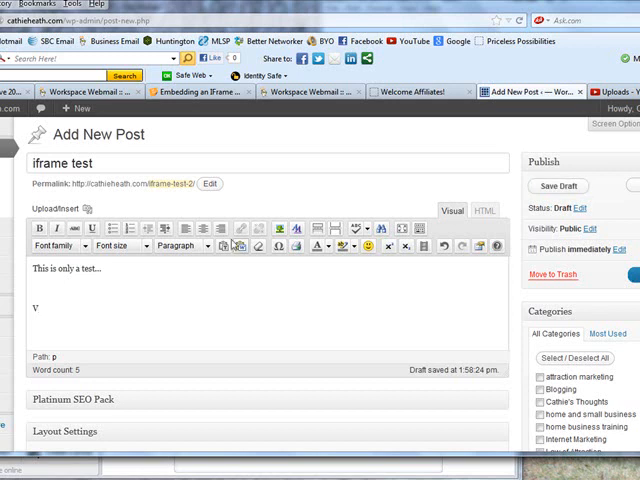
mouse_move(330, 355)
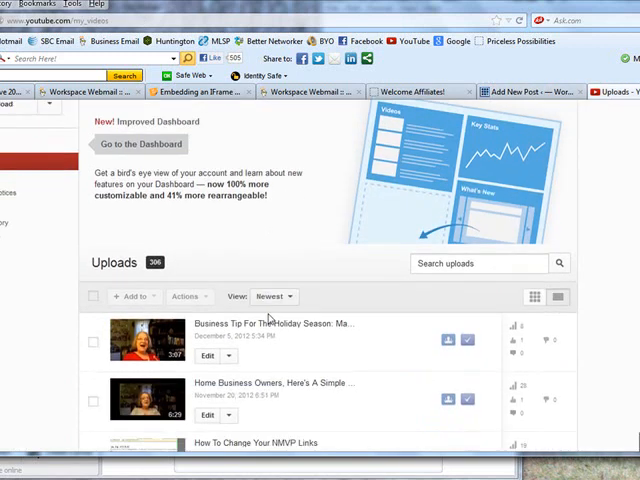
Scroll the YouTube Uploads list to locate the Ship's Wake video.
scroll("down", 3)
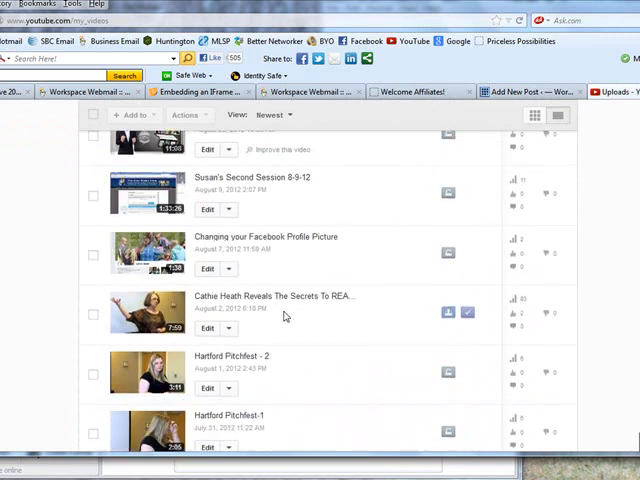
scroll("down", 3)
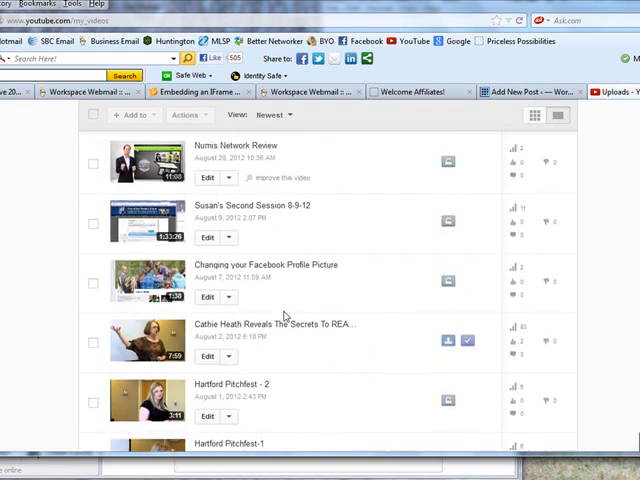
scroll("up", 3)
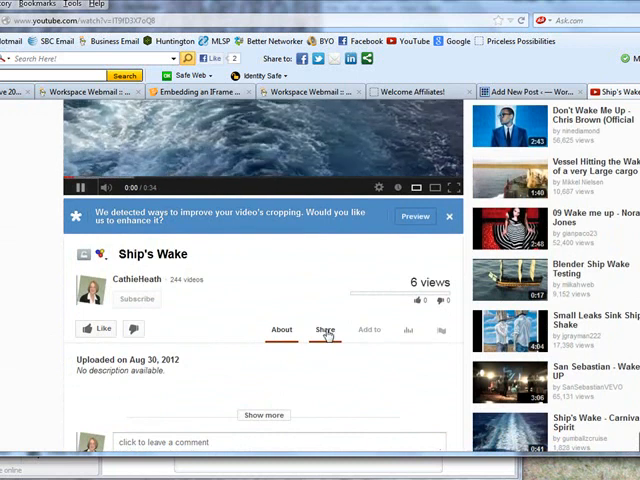
Show the Ship's Wake embed code, switch it to HTTPS, and copy it.
left_click(324, 329)
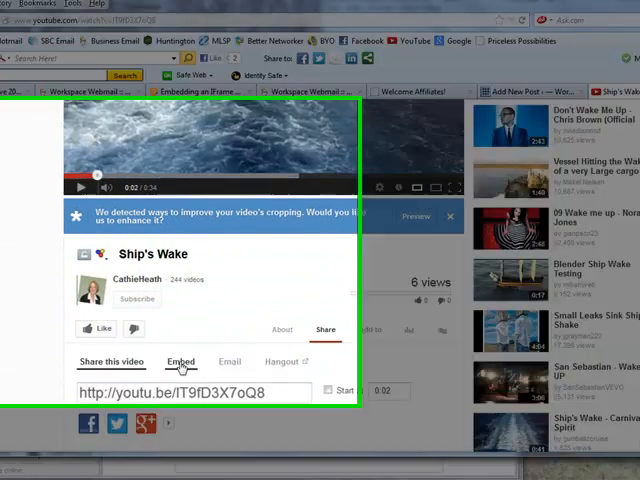
left_click(181, 362)
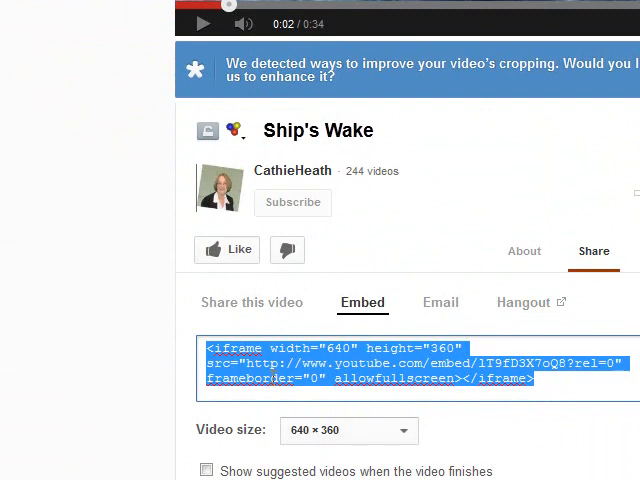
scroll("down", 3)
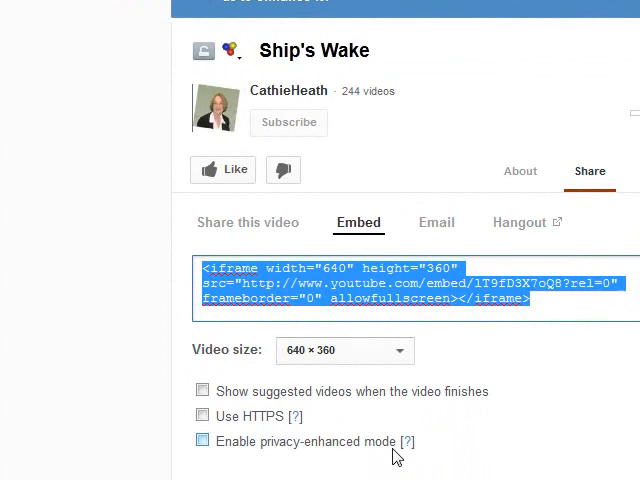
left_click(202, 416)
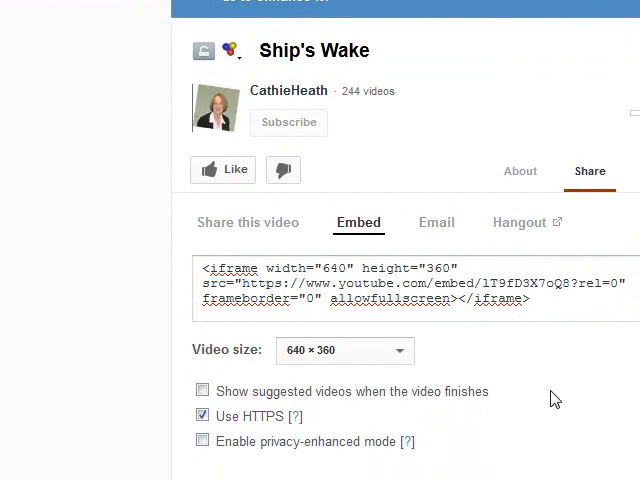
mouse_move(562, 386)
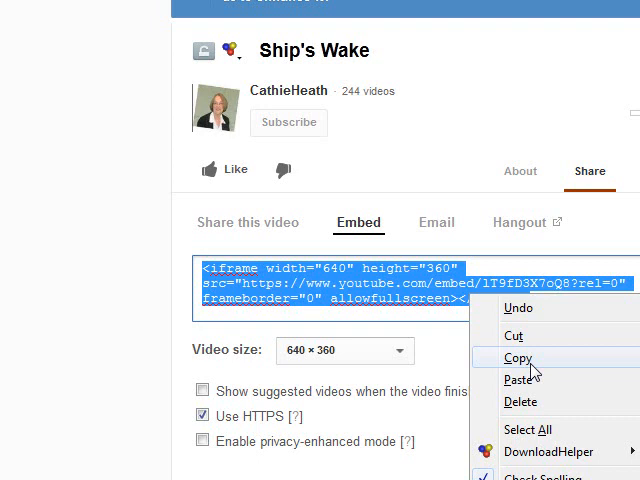
left_click(518, 358)
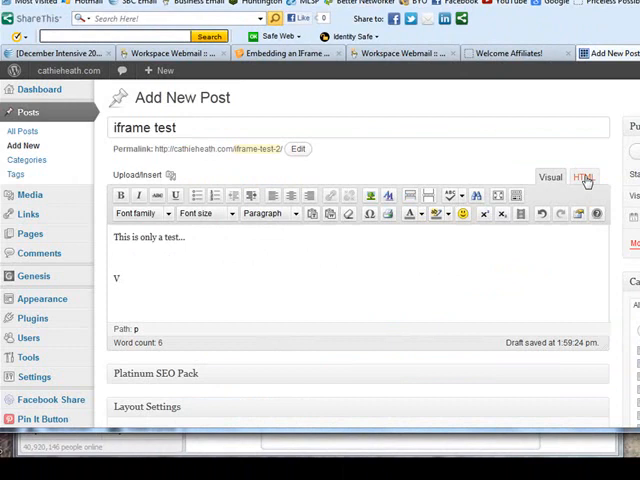
Paste the iframe code over the stray letter in HTML view, then return to Visual.
left_click(585, 177)
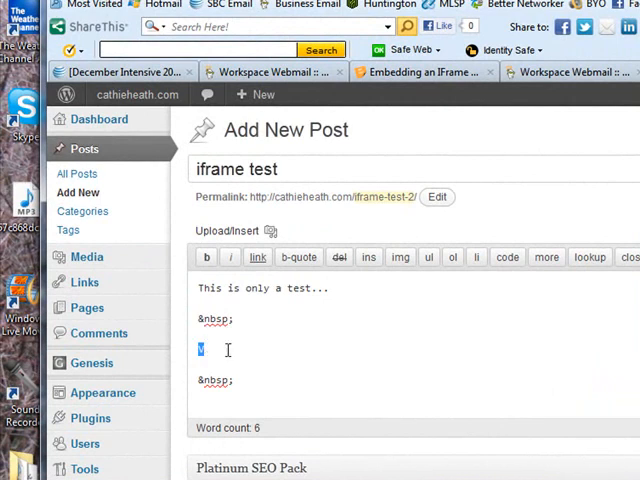
right_click(201, 349)
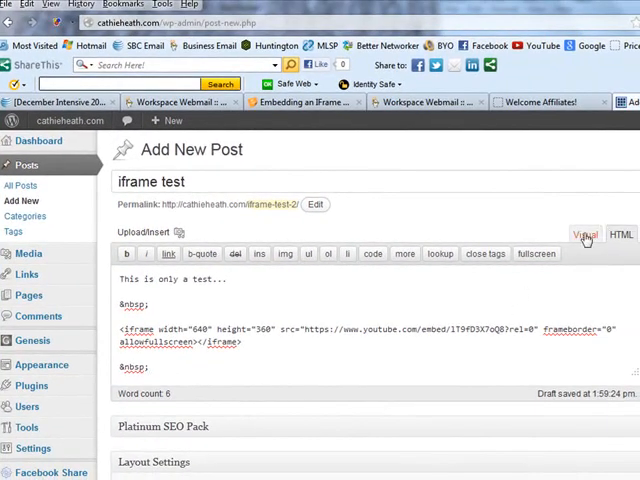
left_click(585, 234)
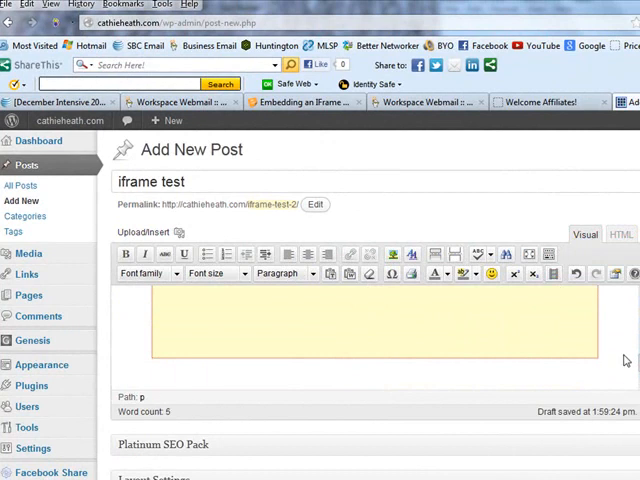
Type 'Looks like it may have worked' beneath the embedded video block.
type("Looks")
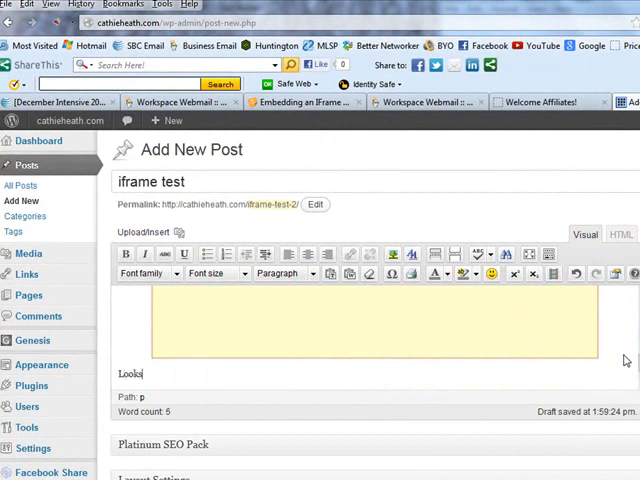
type("like it may have wo")
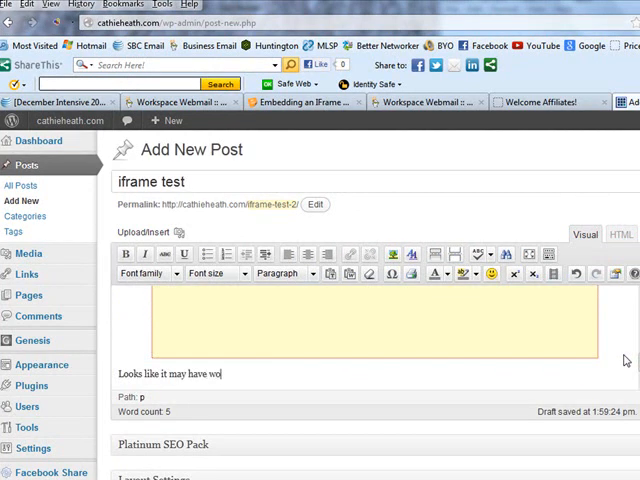
type("rked")
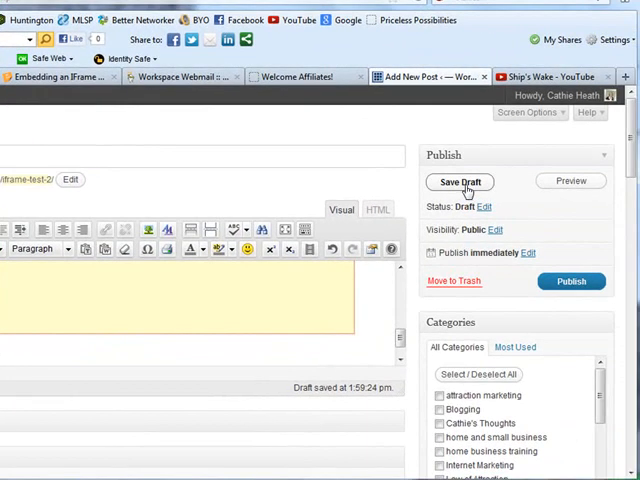
Save 'iframe test' as a draft and open its Preview.
left_click(459, 181)
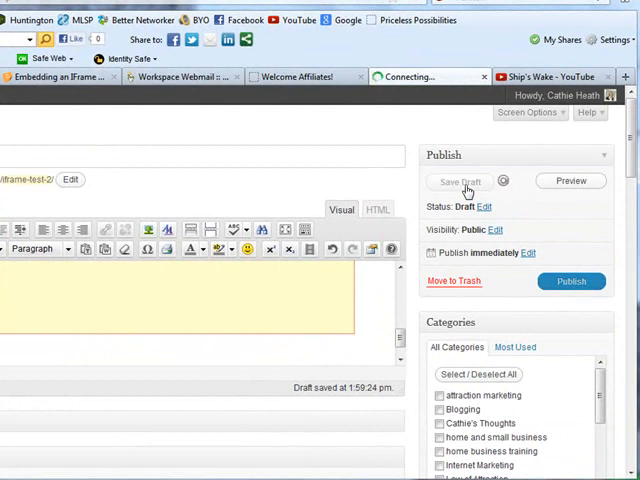
left_click(459, 181)
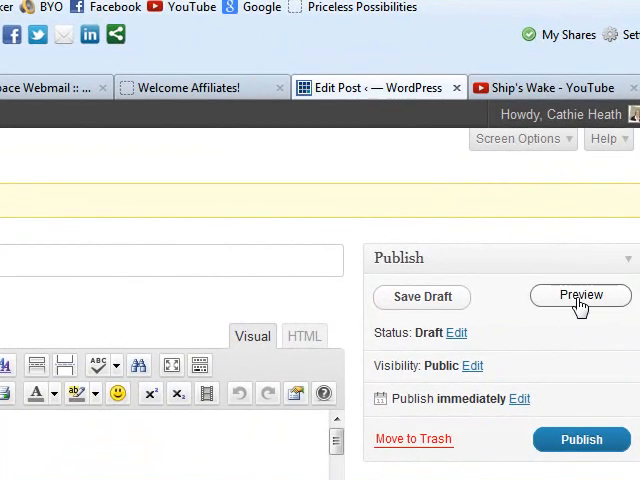
left_click(580, 295)
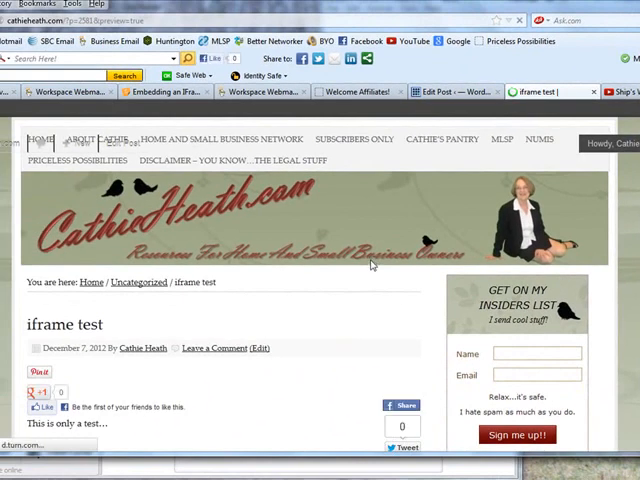
Play the embedded Ship's Wake video in the preview briefly, then pause it.
scroll("down", 3)
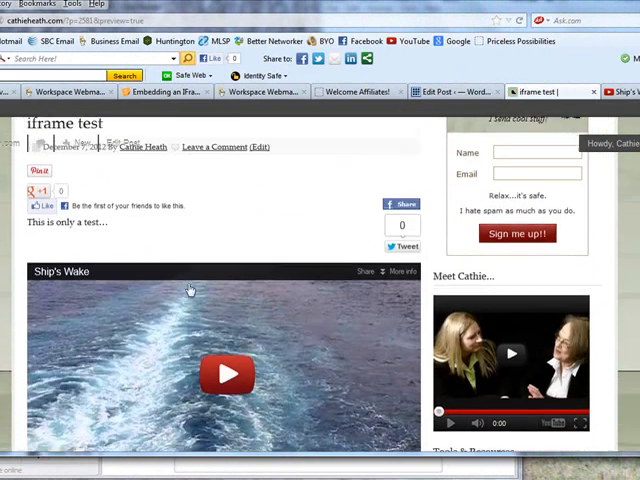
scroll("down", 3)
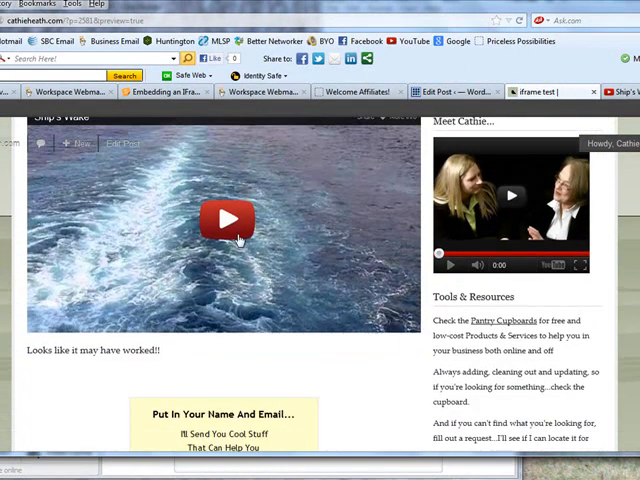
left_click(227, 219)
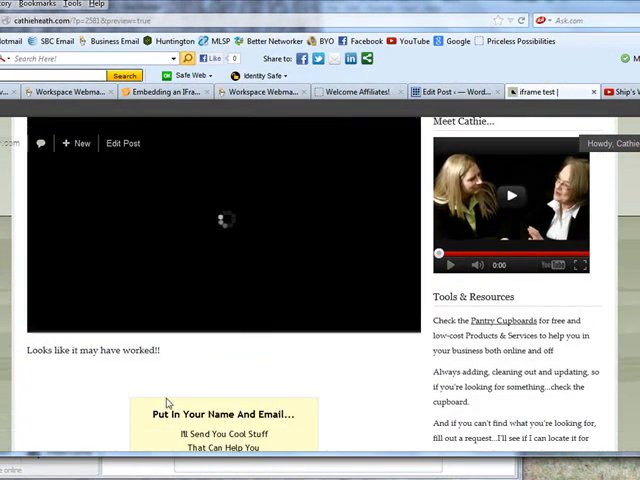
left_click(224, 220)
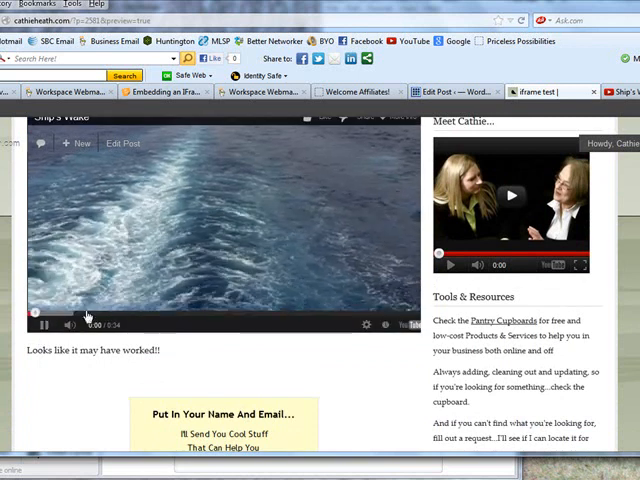
left_click(44, 325)
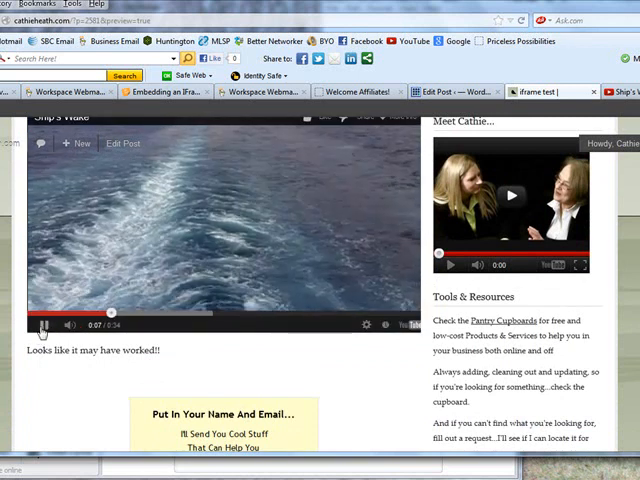
left_click(43, 324)
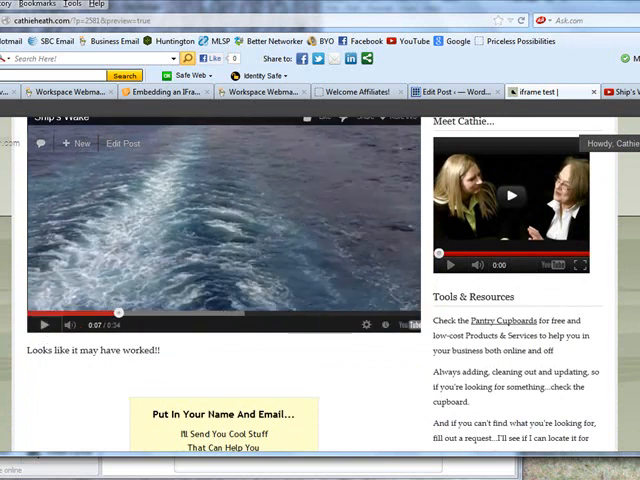